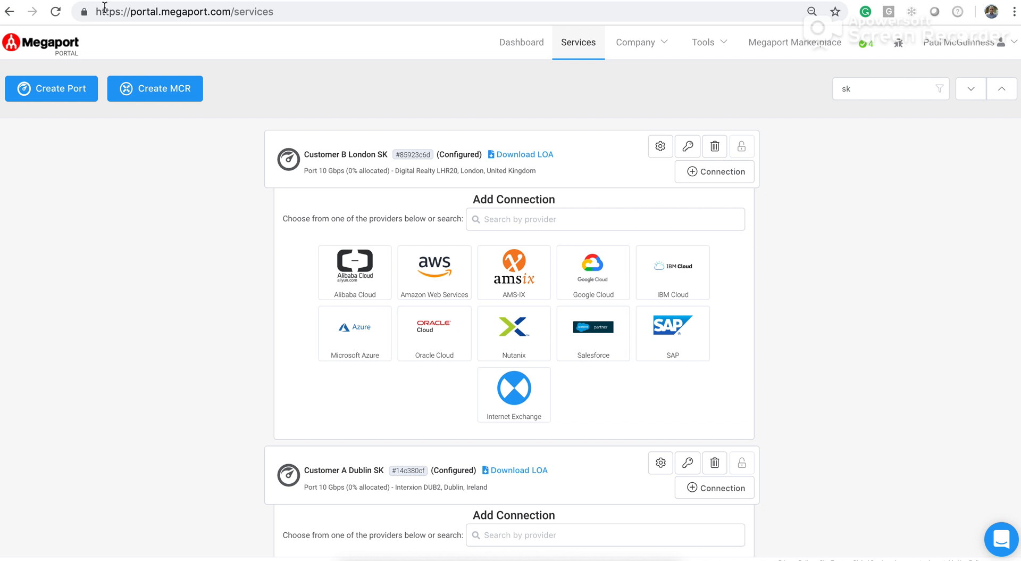
pyautogui.moveTo(180, 13)
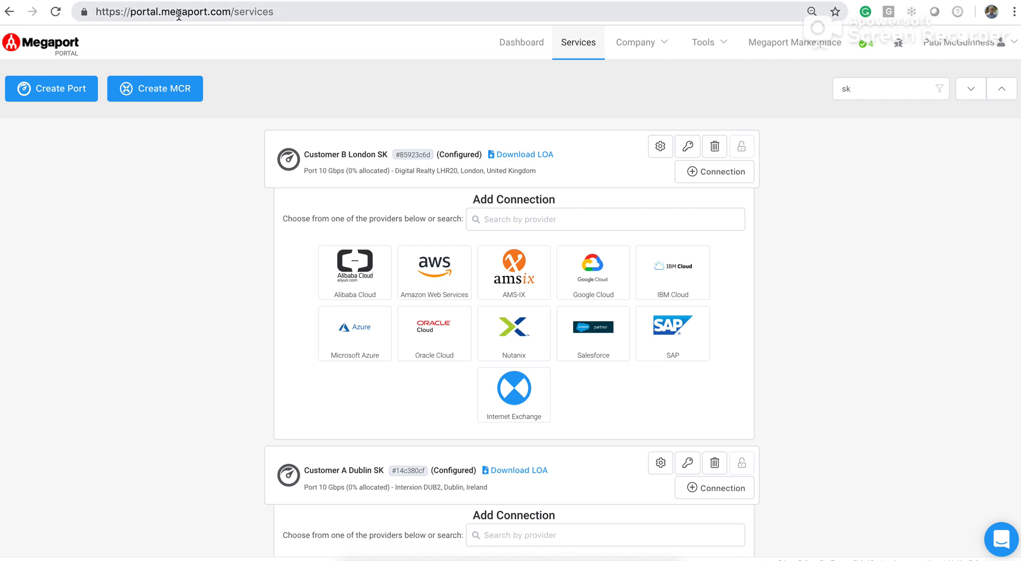
pyautogui.moveTo(780, 213)
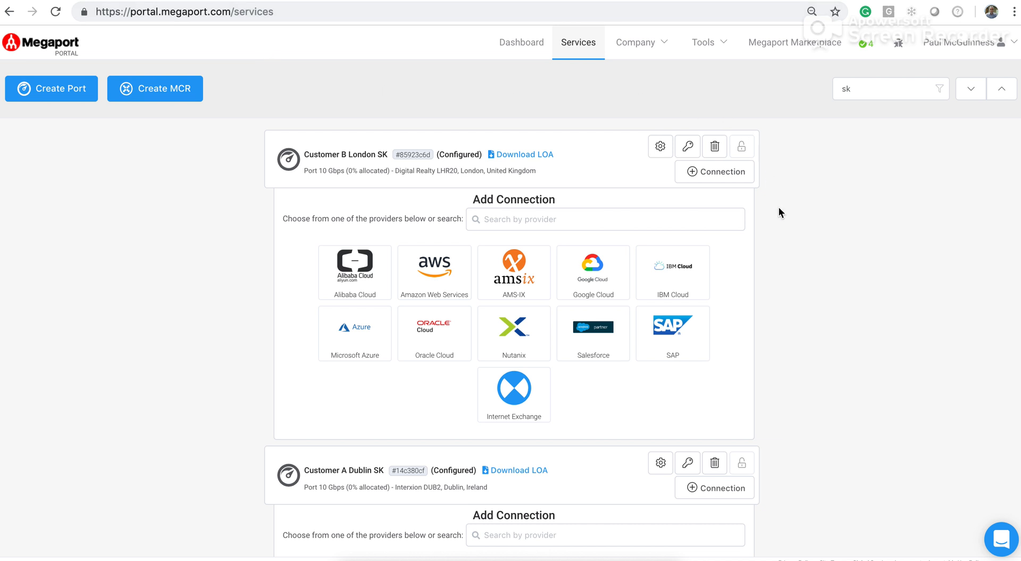
pyautogui.moveTo(834, 282)
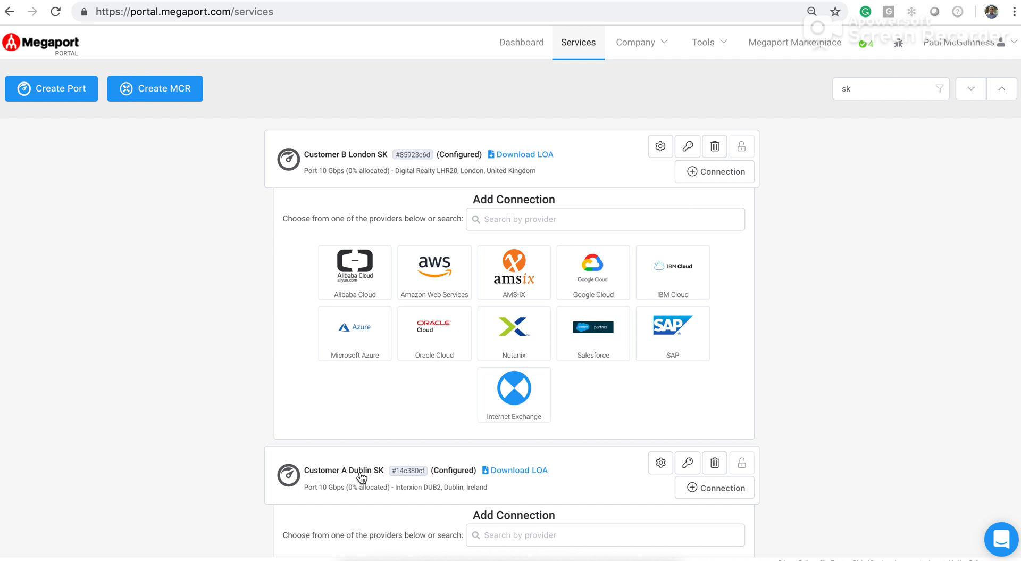
pyautogui.moveTo(349, 483)
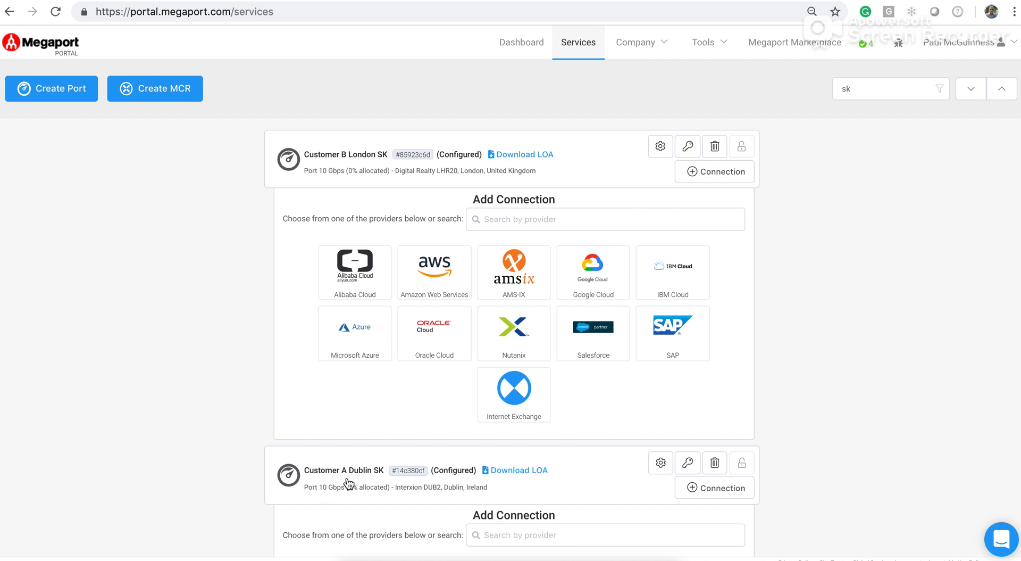
pyautogui.moveTo(366, 480)
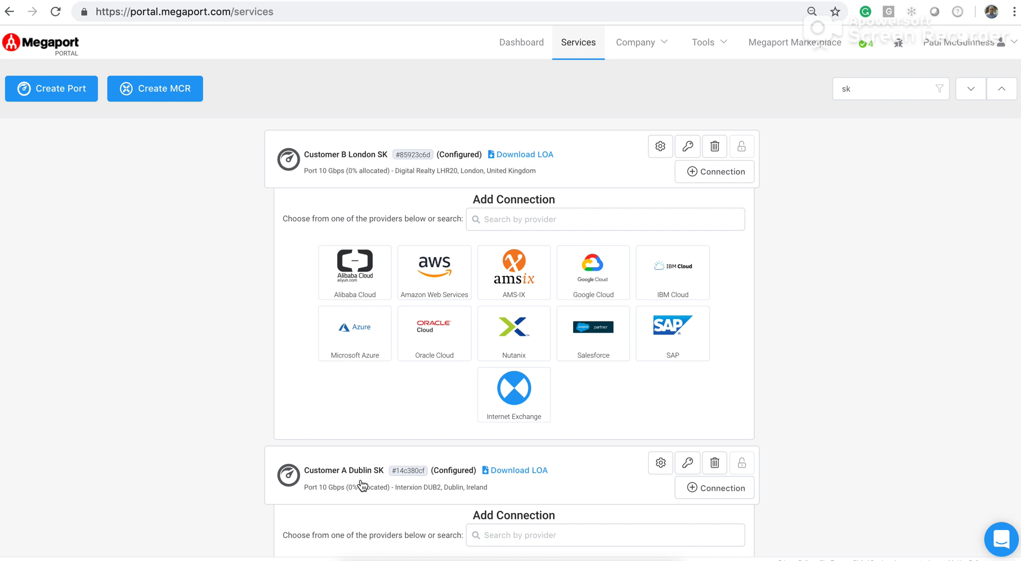
pyautogui.moveTo(317, 166)
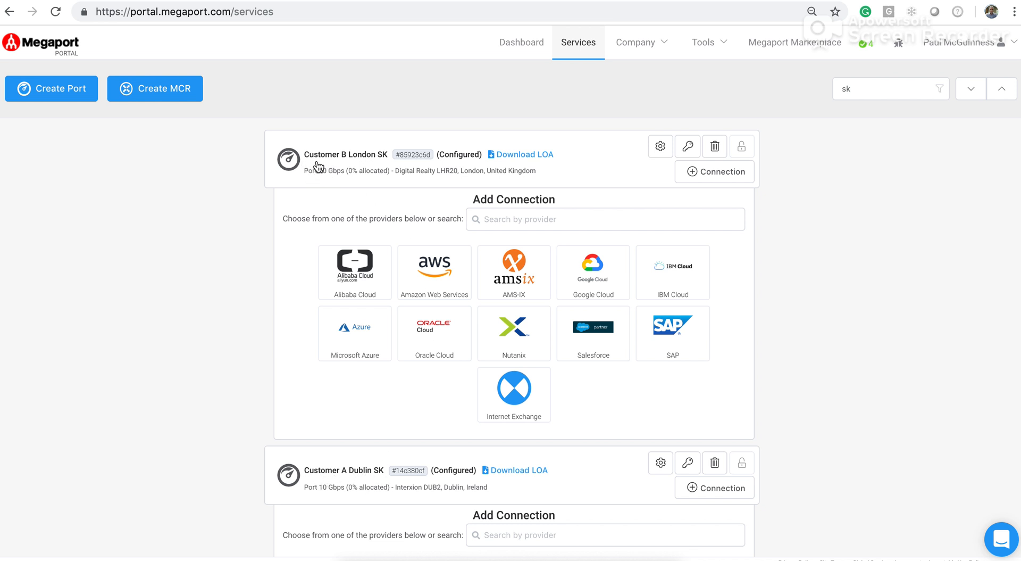
pyautogui.moveTo(383, 161)
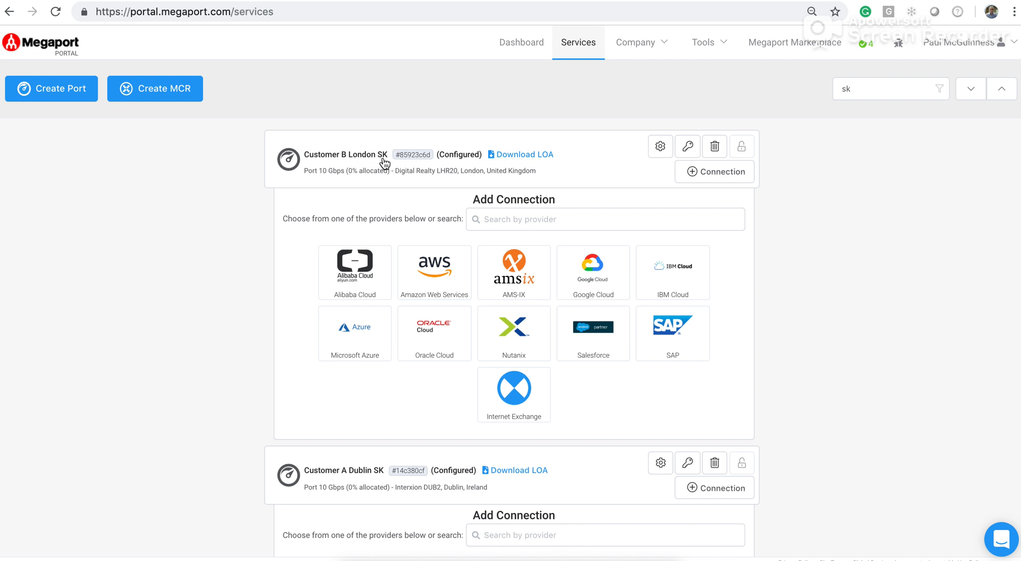
pyautogui.moveTo(889, 296)
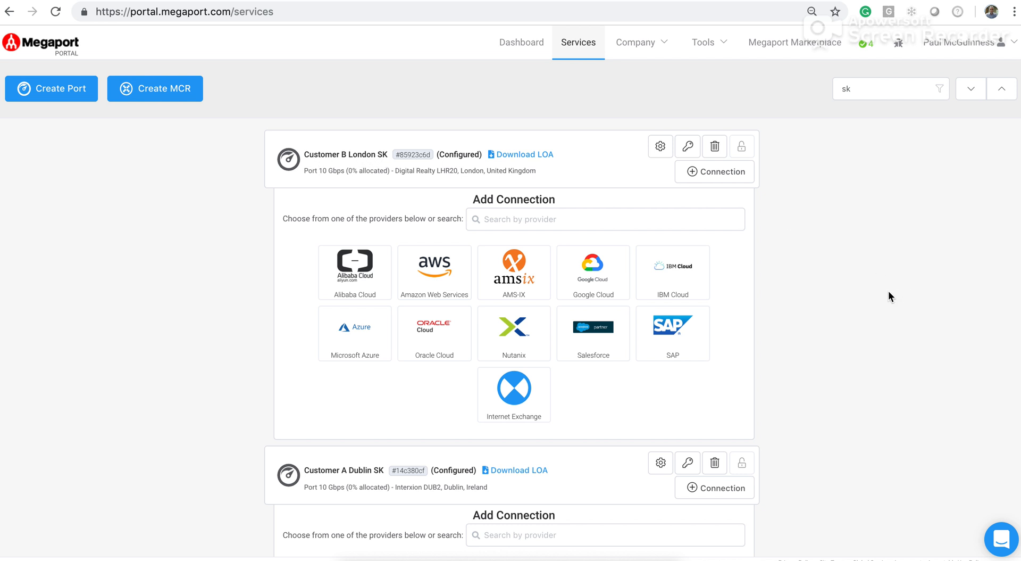
pyautogui.moveTo(857, 353)
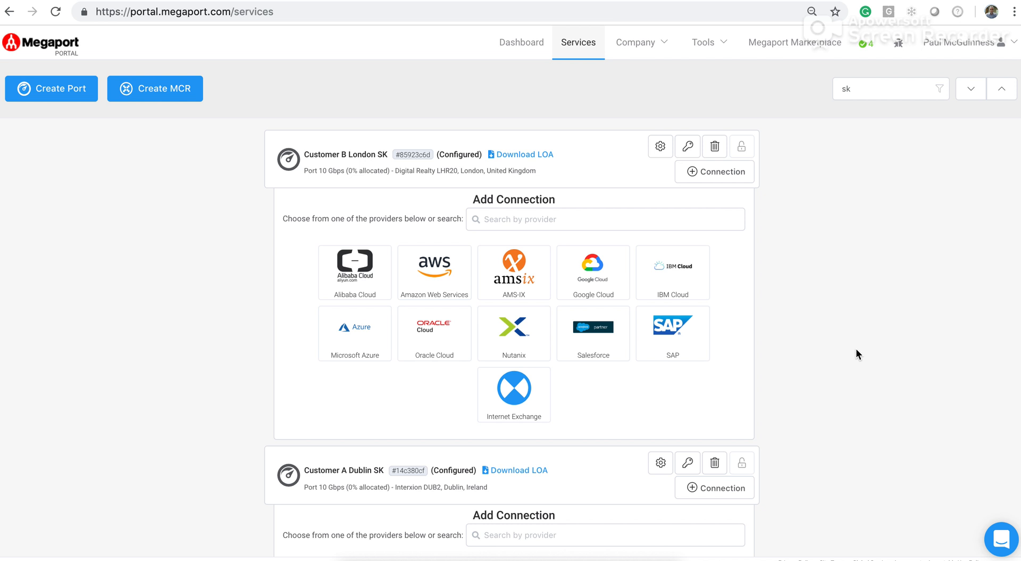
pyautogui.moveTo(786, 488)
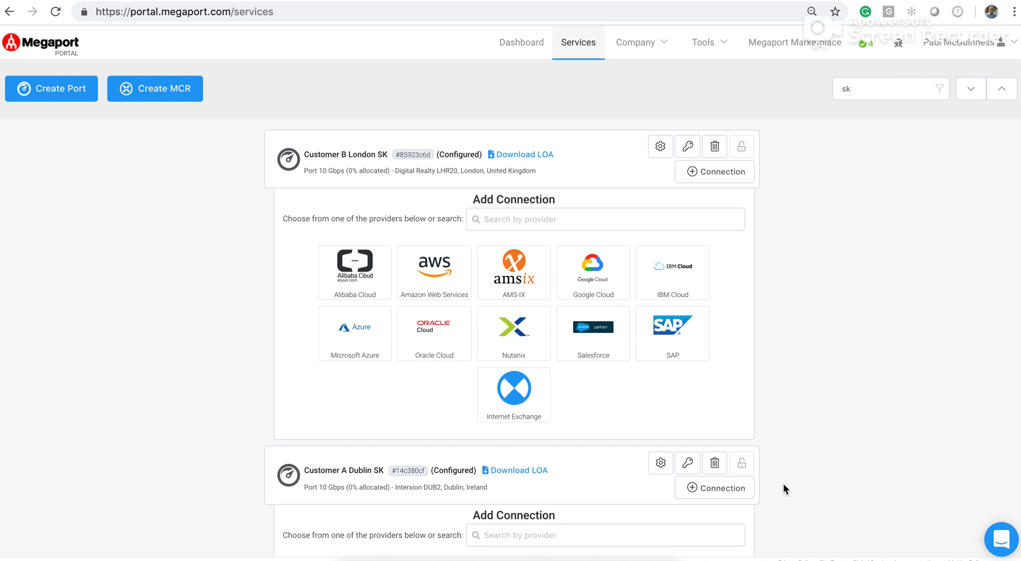
pyautogui.moveTo(732, 193)
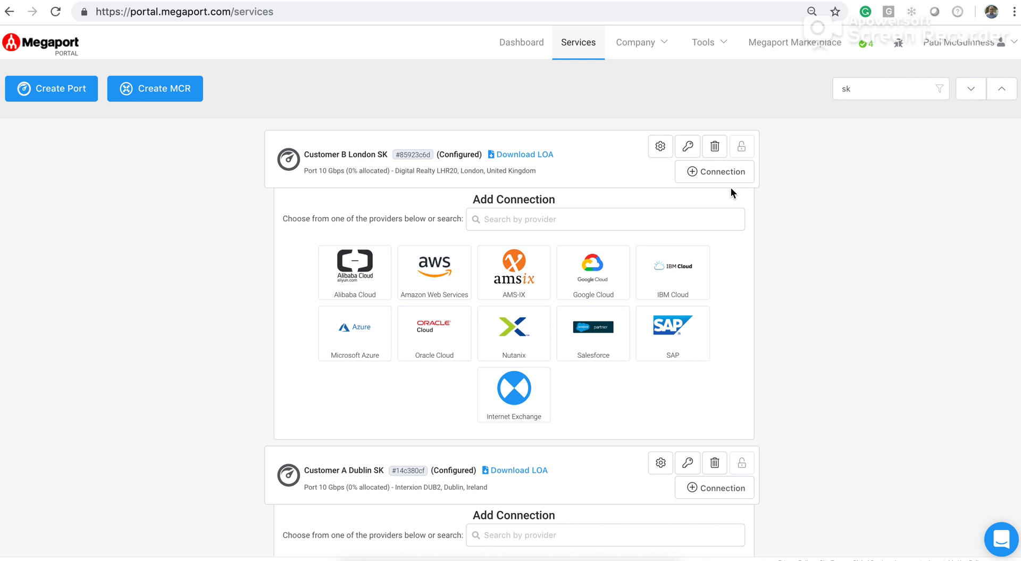
pyautogui.moveTo(720, 181)
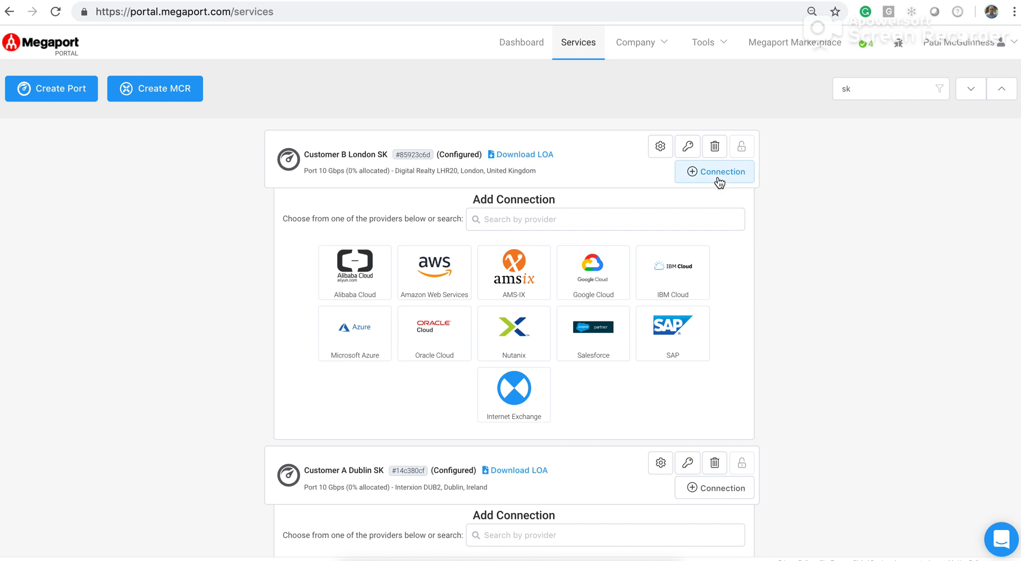
pyautogui.moveTo(666, 488)
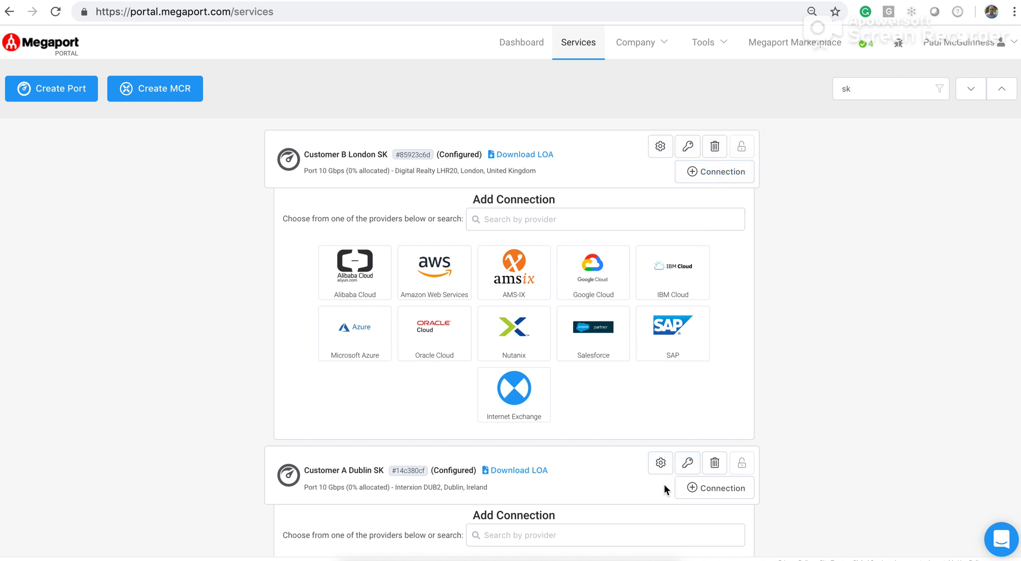
pyautogui.moveTo(774, 461)
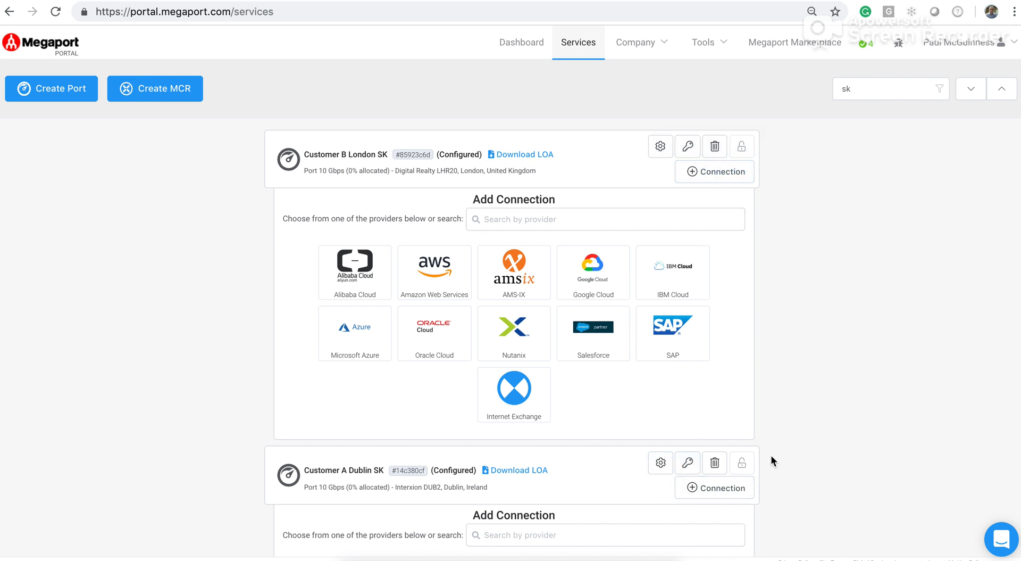
pyautogui.moveTo(687, 463)
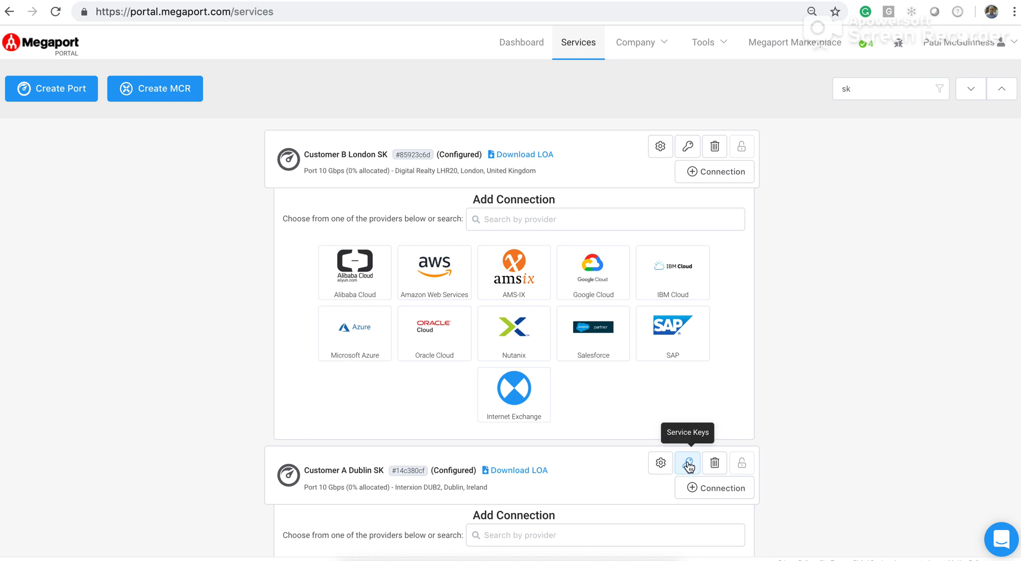
# Step: Show the Customer A Dublin SK port's service keys, including 'Dub sk 1'
pyautogui.click(687, 462)
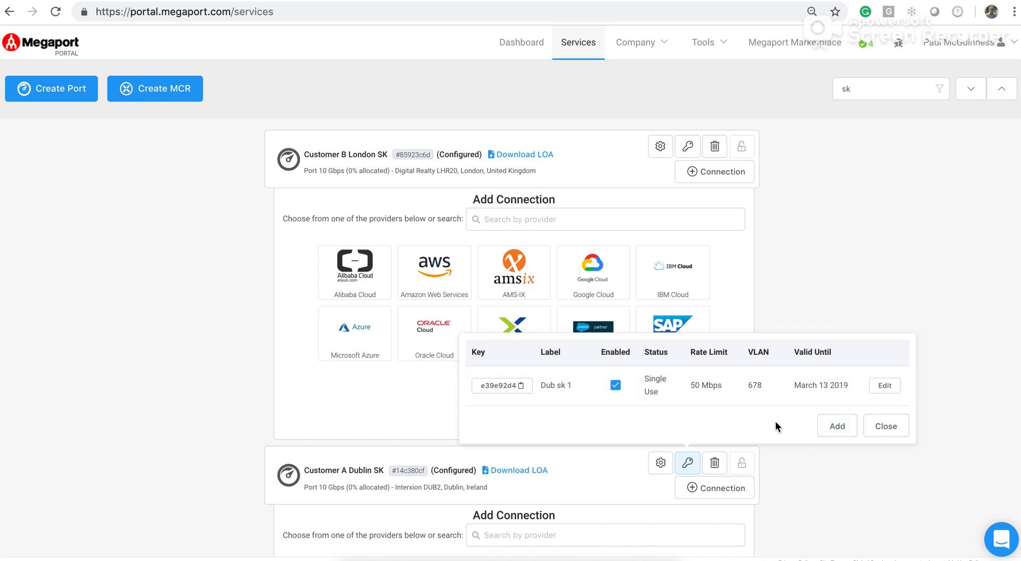
# Step: Add a Dublin service key labelled 'New key' with a 50 Mbps rate limit
pyautogui.click(837, 425)
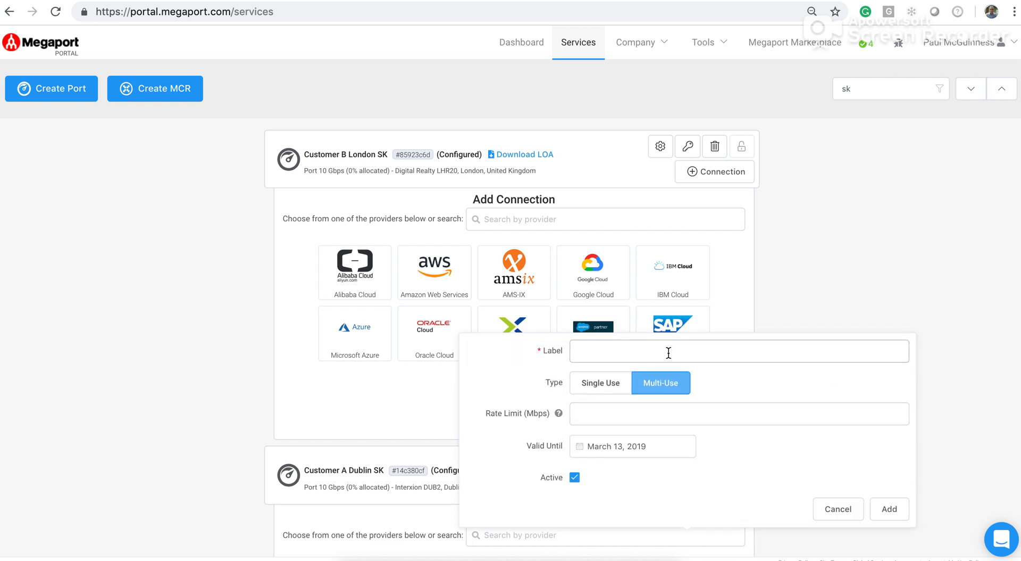
pyautogui.write('N')
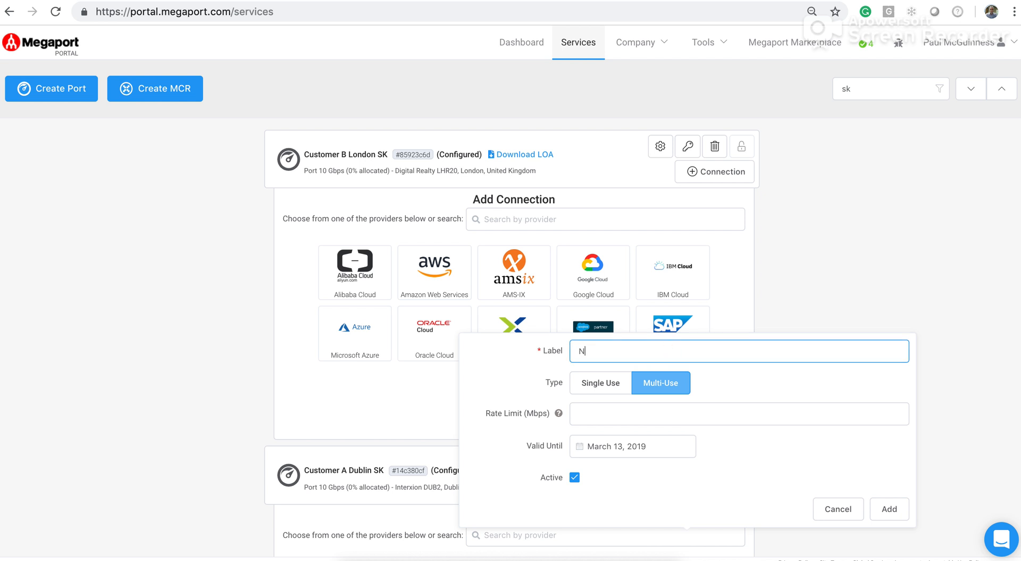
pyautogui.write('ew')
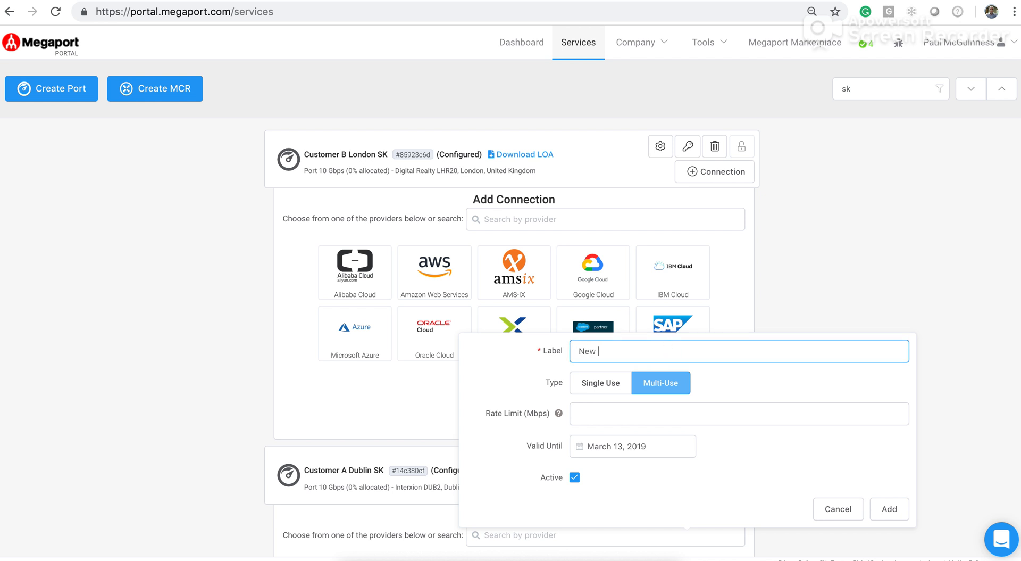
pyautogui.write('key')
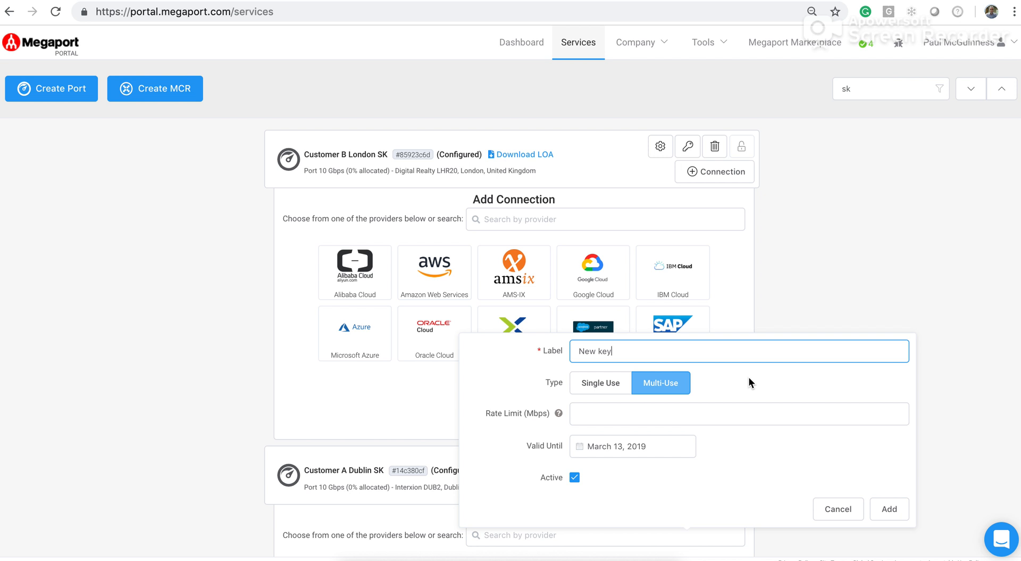
pyautogui.write('5')
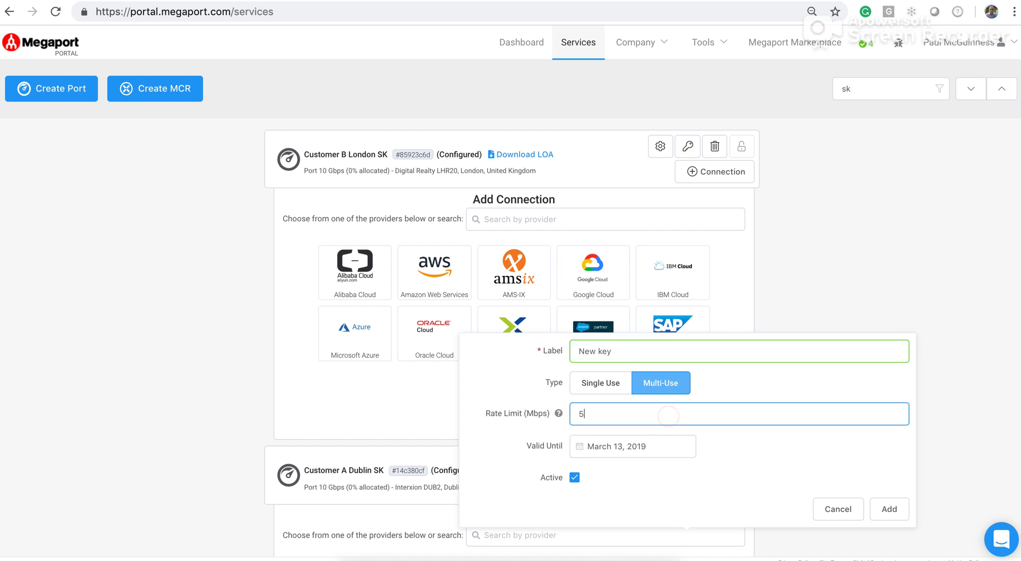
pyautogui.write('0')
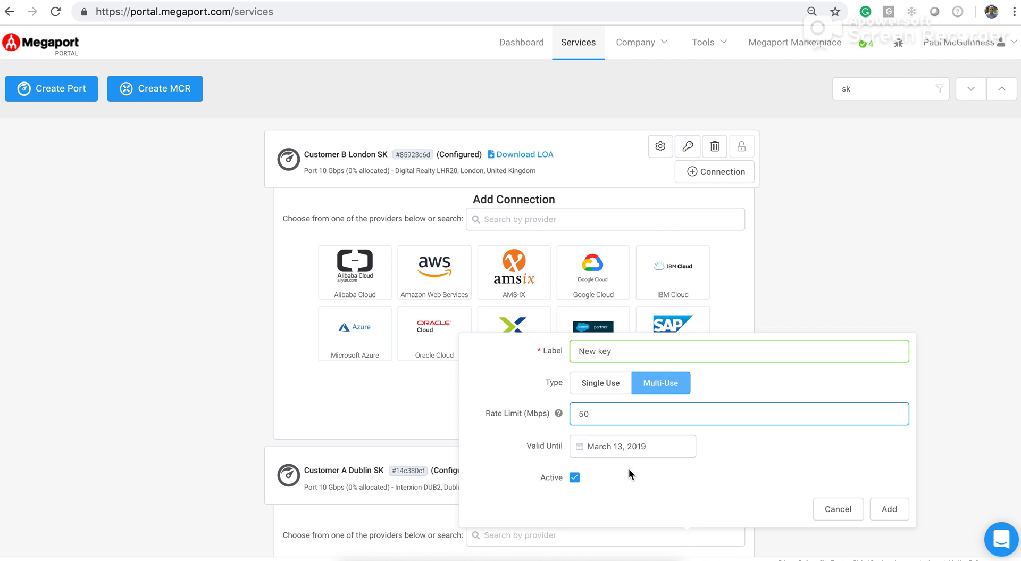
pyautogui.moveTo(600, 480)
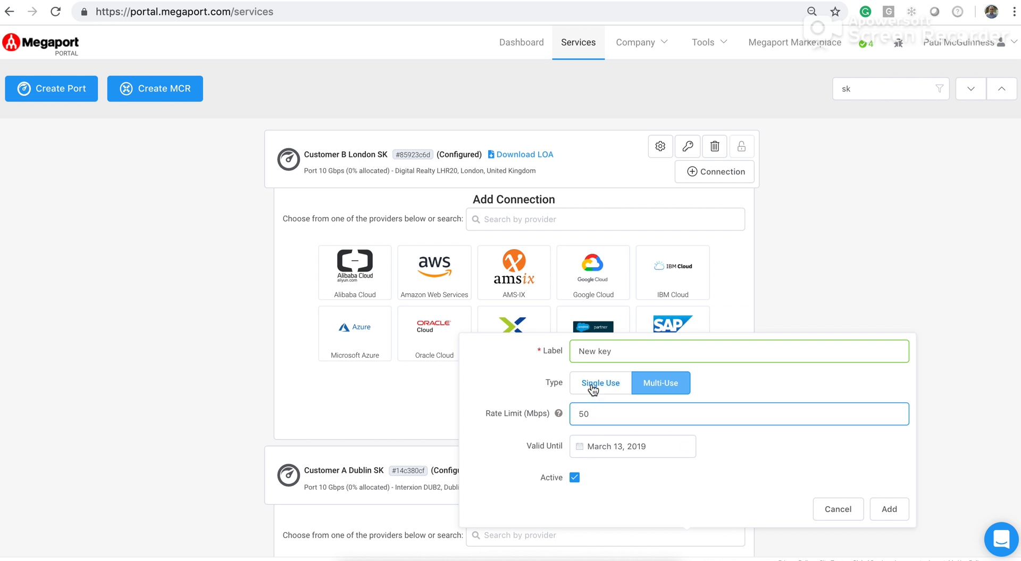
# Step: Make 'New key' single-use with VLAN 456
pyautogui.click(600, 382)
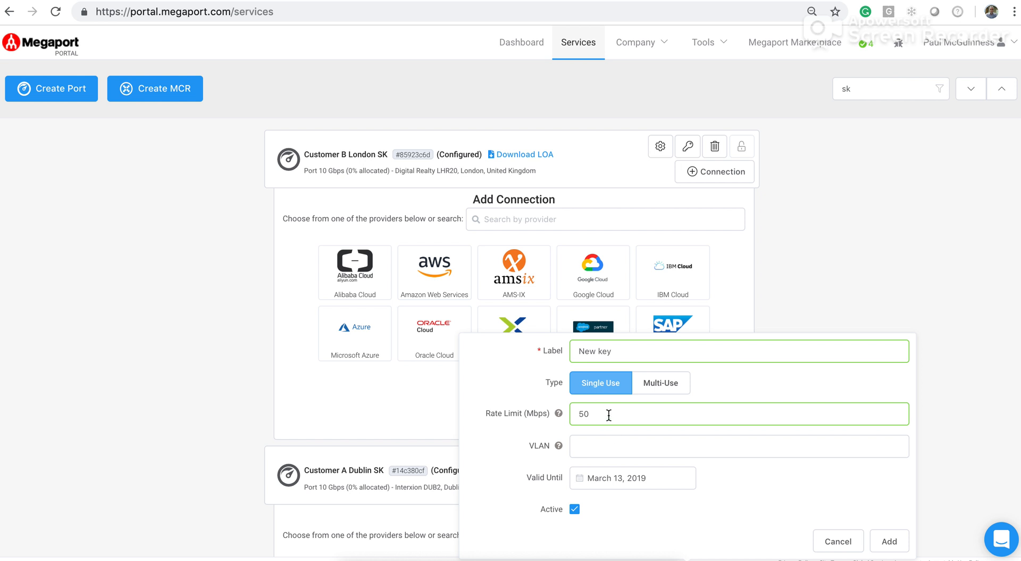
pyautogui.moveTo(598, 442)
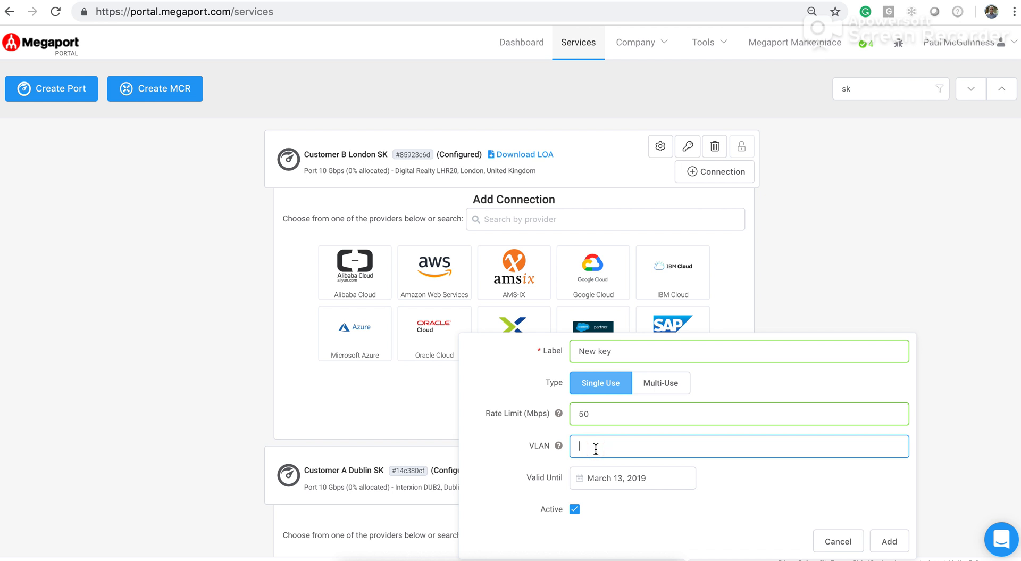
pyautogui.write('456')
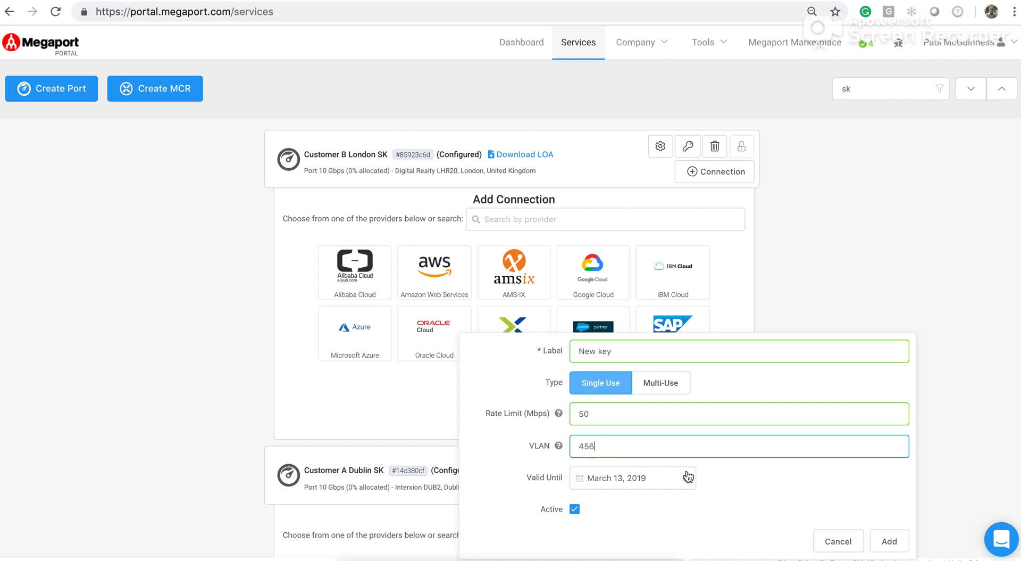
pyautogui.moveTo(644, 510)
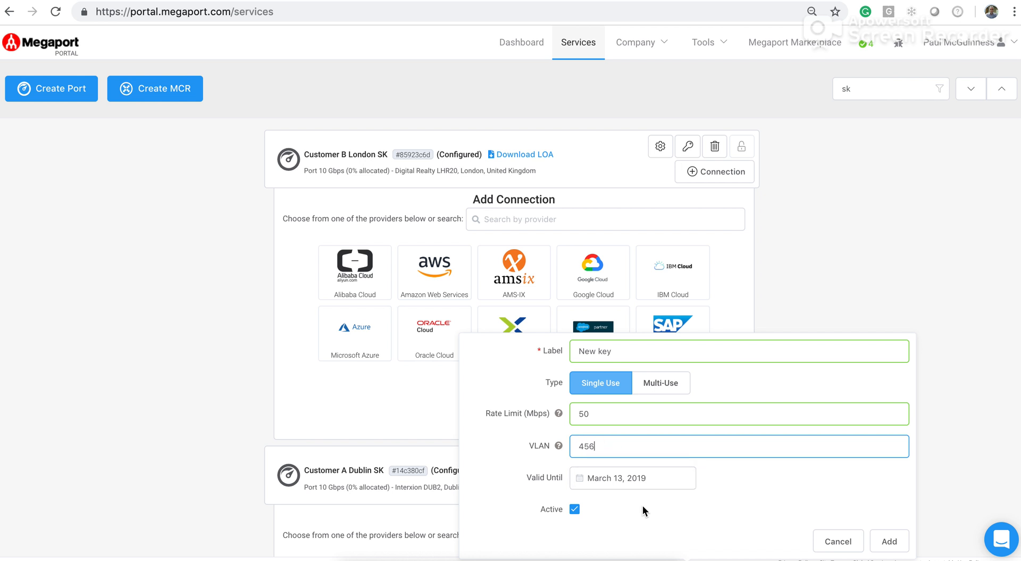
pyautogui.moveTo(586, 512)
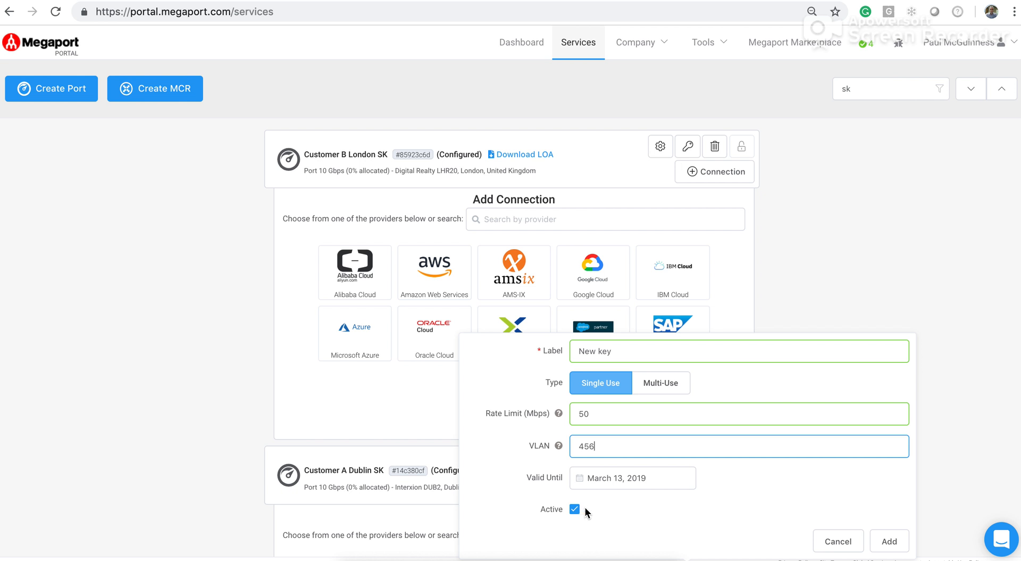
pyautogui.moveTo(590, 511)
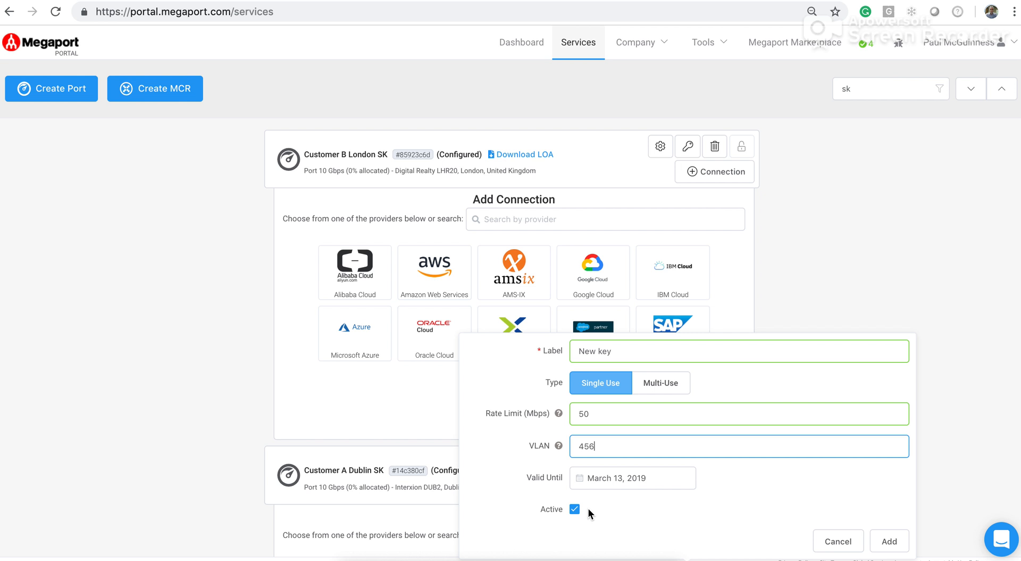
pyautogui.moveTo(627, 515)
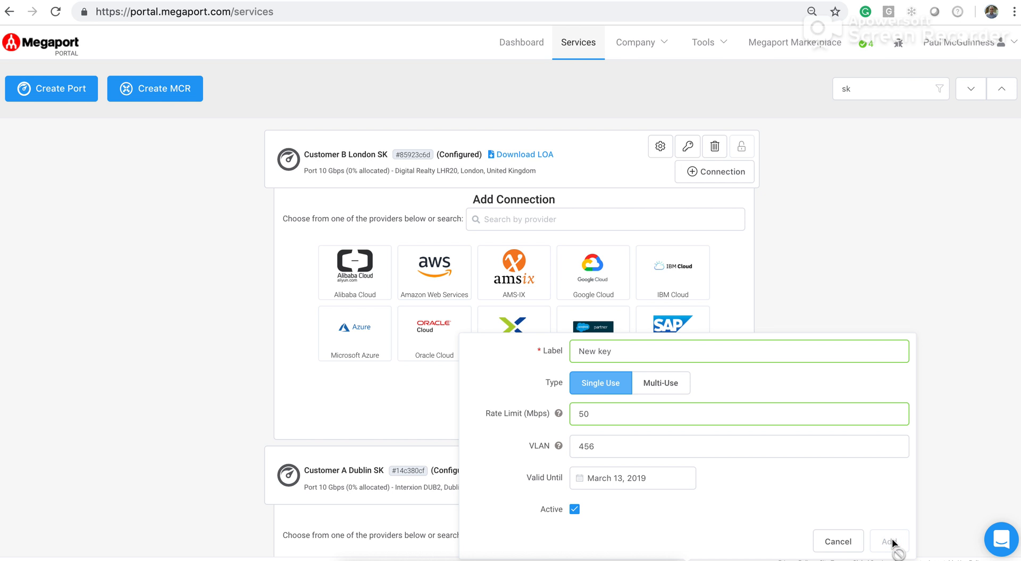
# Step: Save 'New key', copy key ID 5b0758a4, and close the key list
pyautogui.click(889, 541)
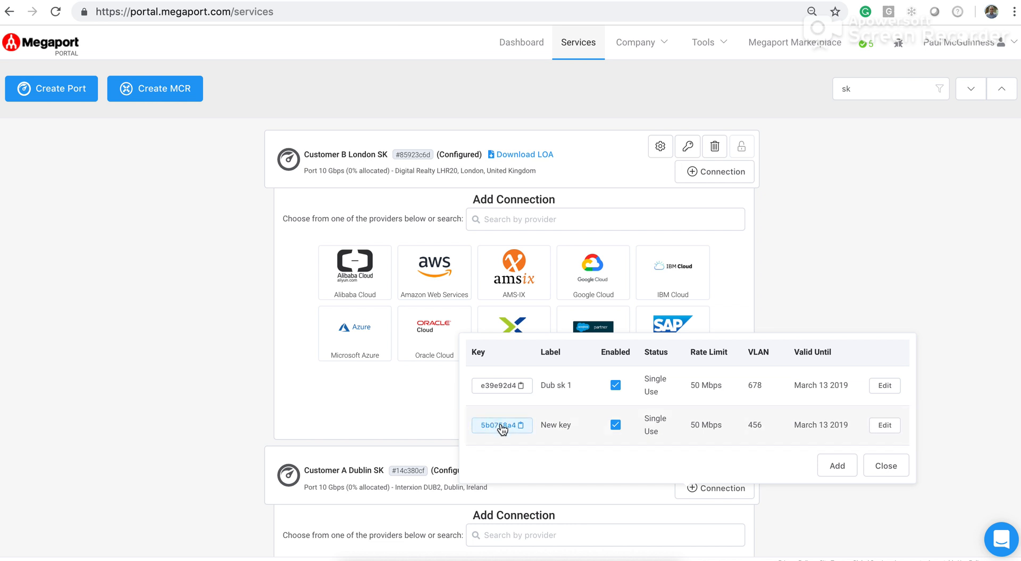
pyautogui.click(521, 424)
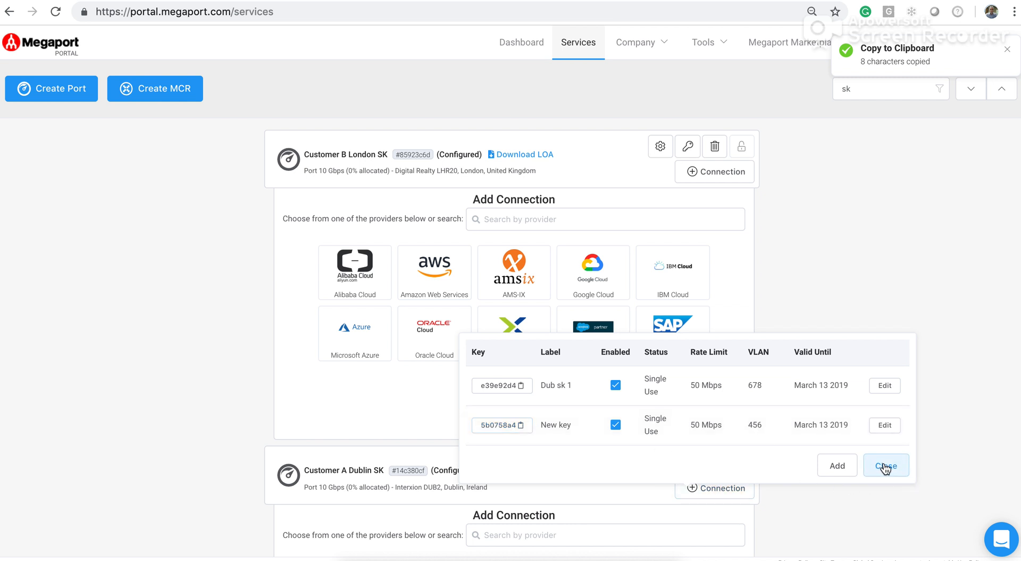
pyautogui.click(886, 465)
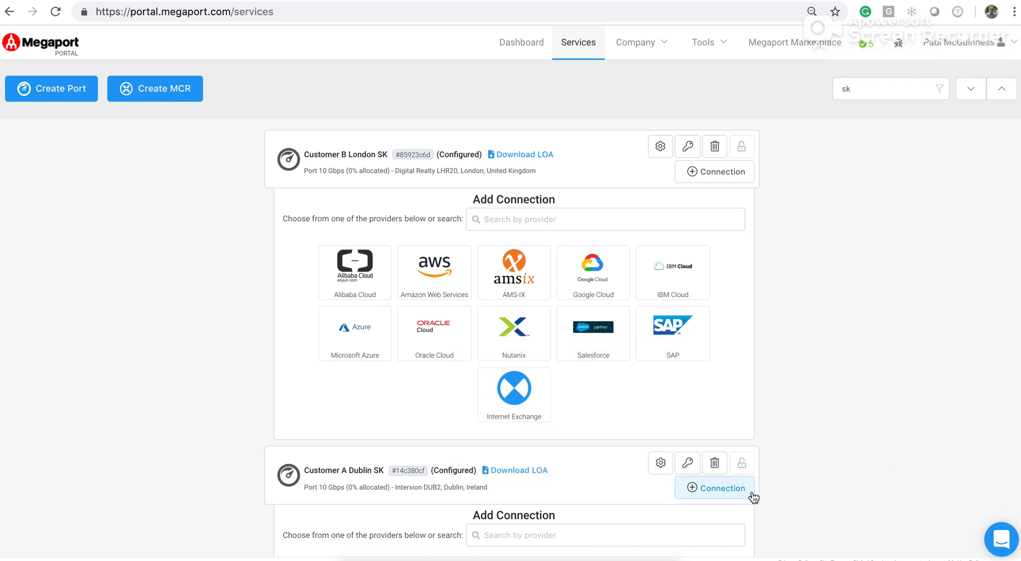
pyautogui.moveTo(831, 394)
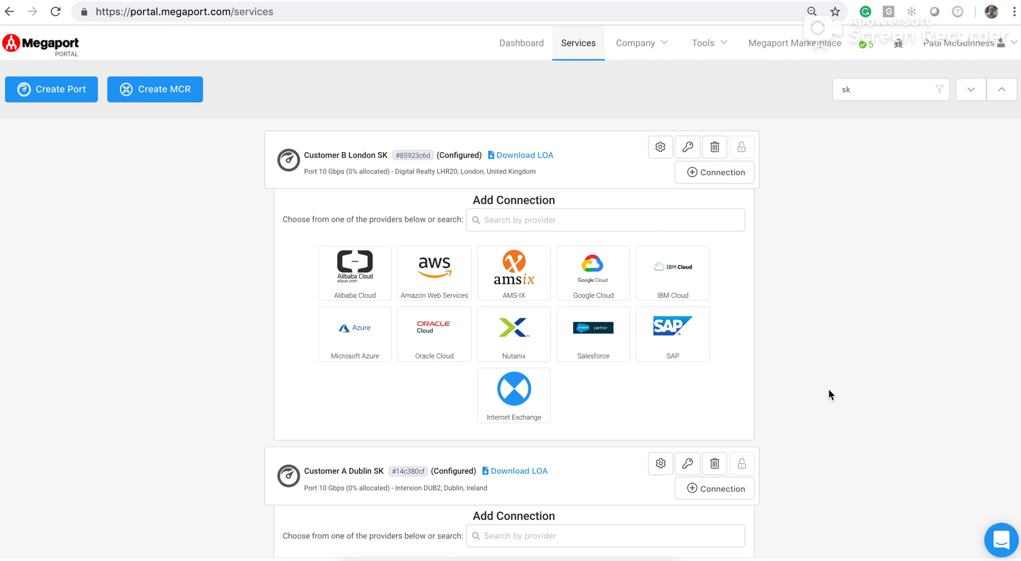
pyautogui.moveTo(630, 475)
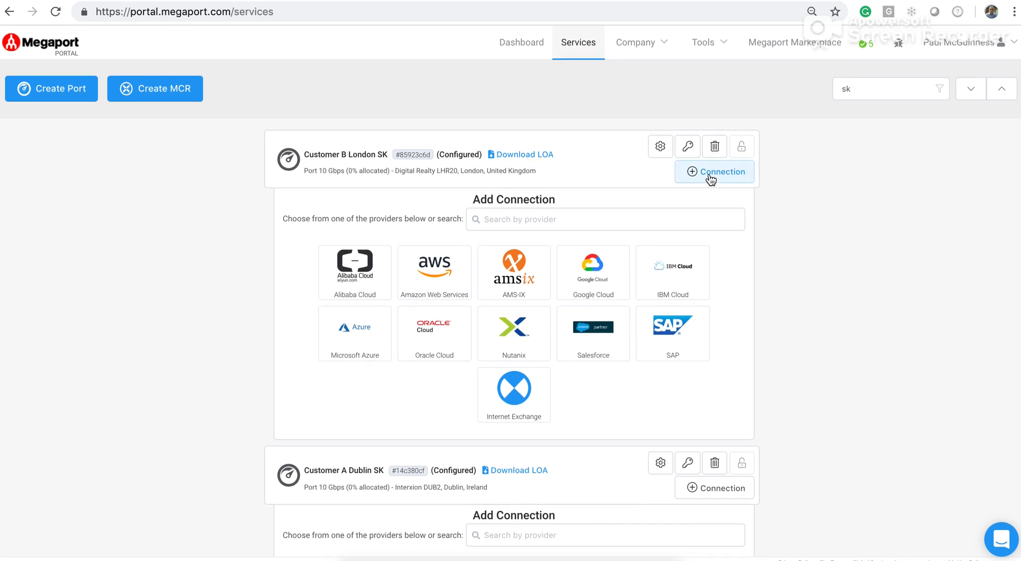
pyautogui.moveTo(714, 172)
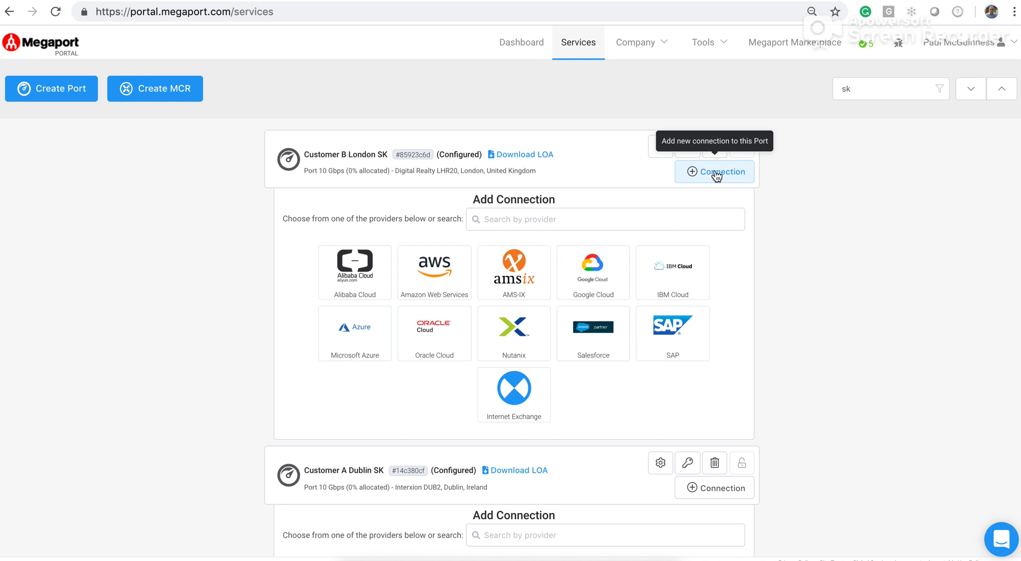
pyautogui.click(714, 171)
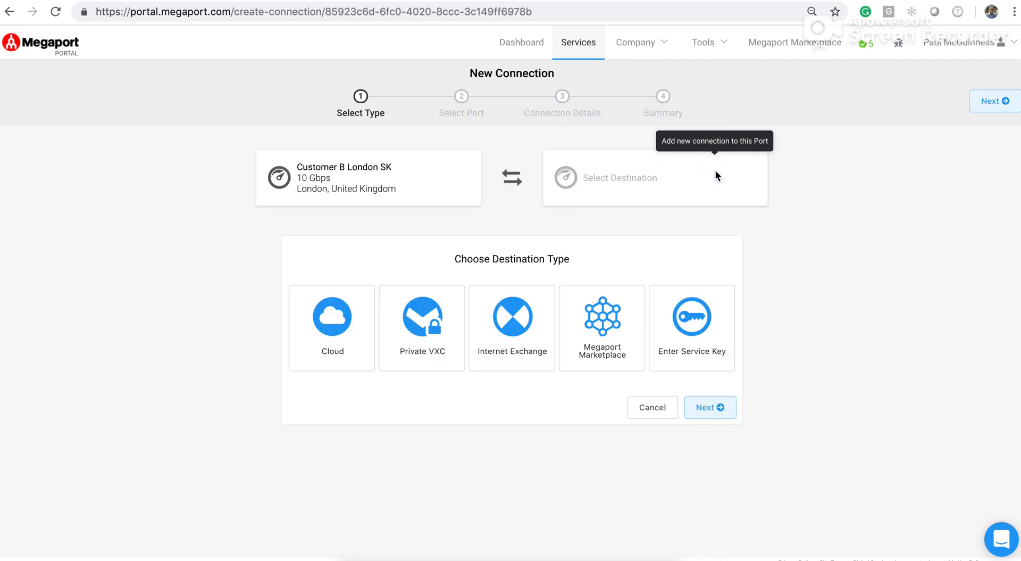
pyautogui.moveTo(791, 291)
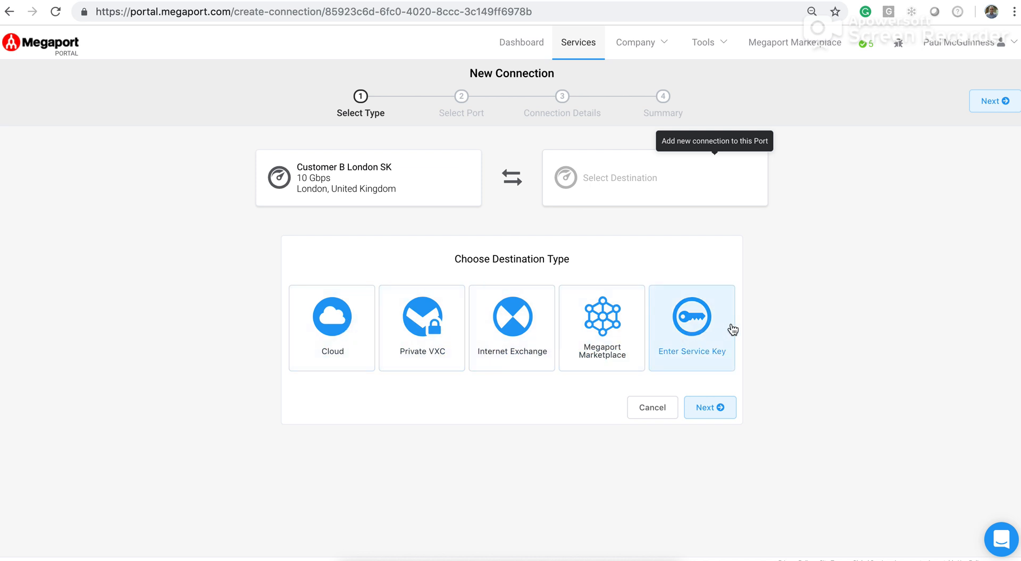
pyautogui.moveTo(692, 318)
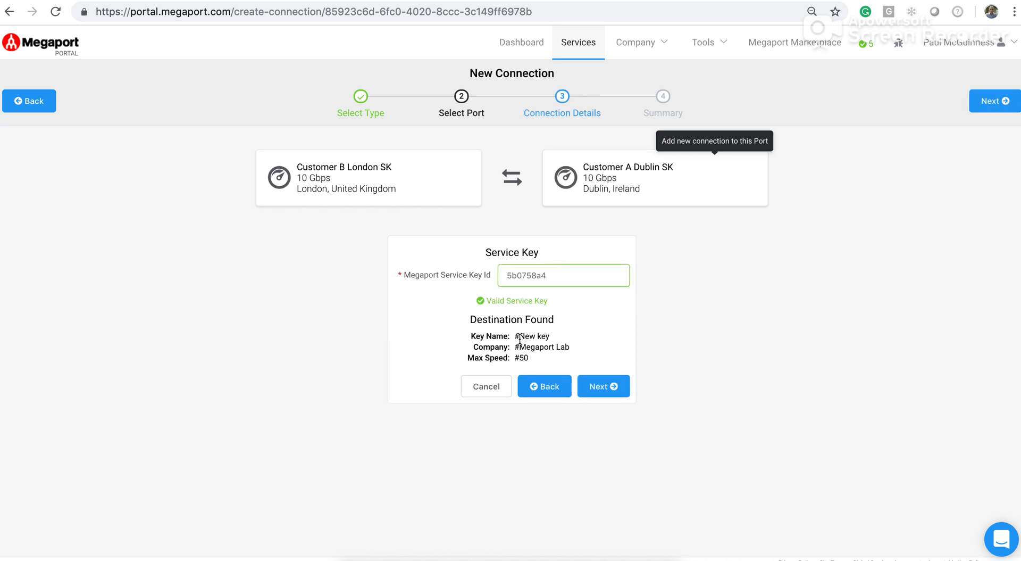
pyautogui.moveTo(500, 360)
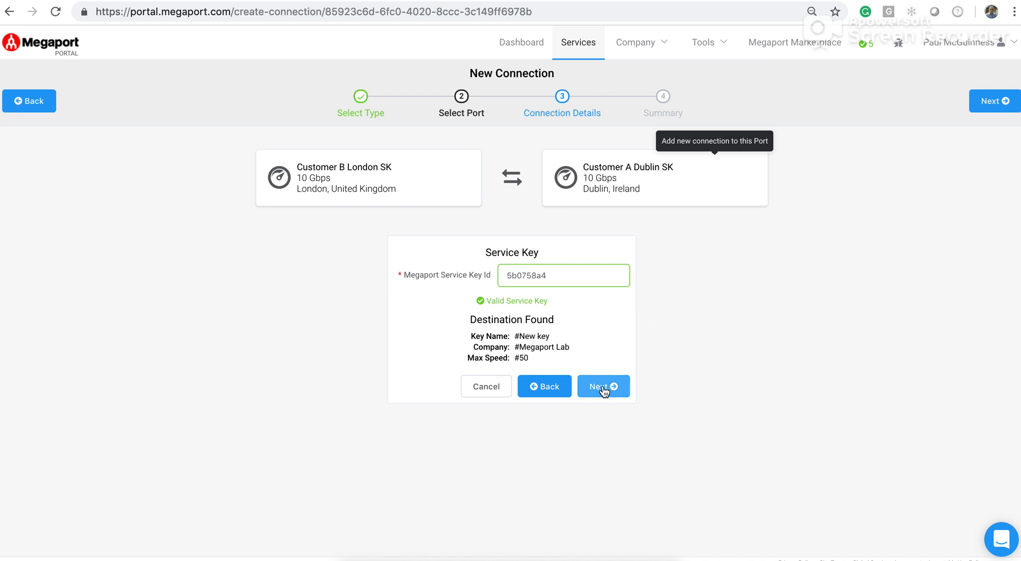
pyautogui.click(603, 386)
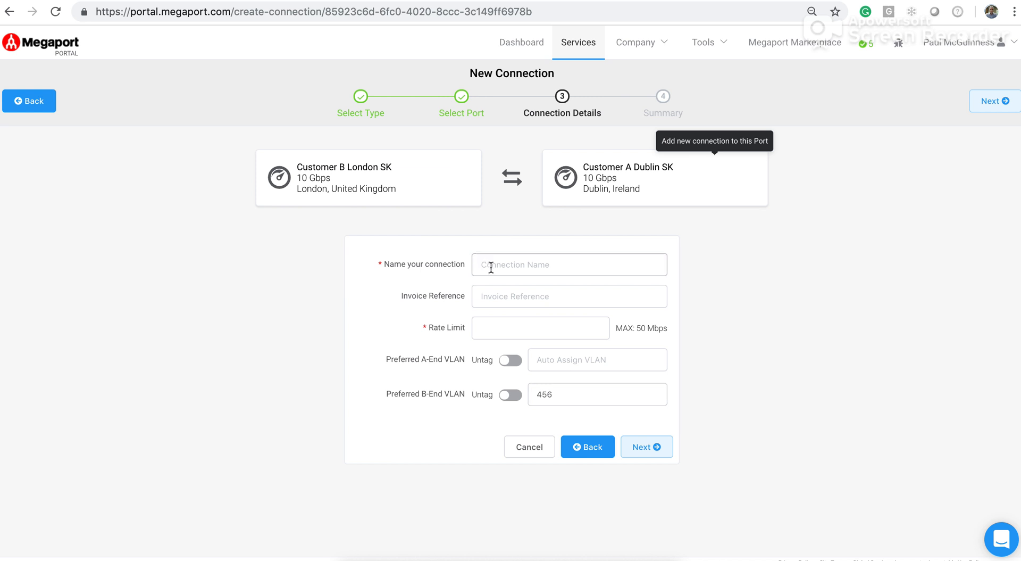
# Step: Set name 'New key 2', 40 Mbps rate limit, A-End VLAN 135, and proceed to summary
pyautogui.write('New key 2')
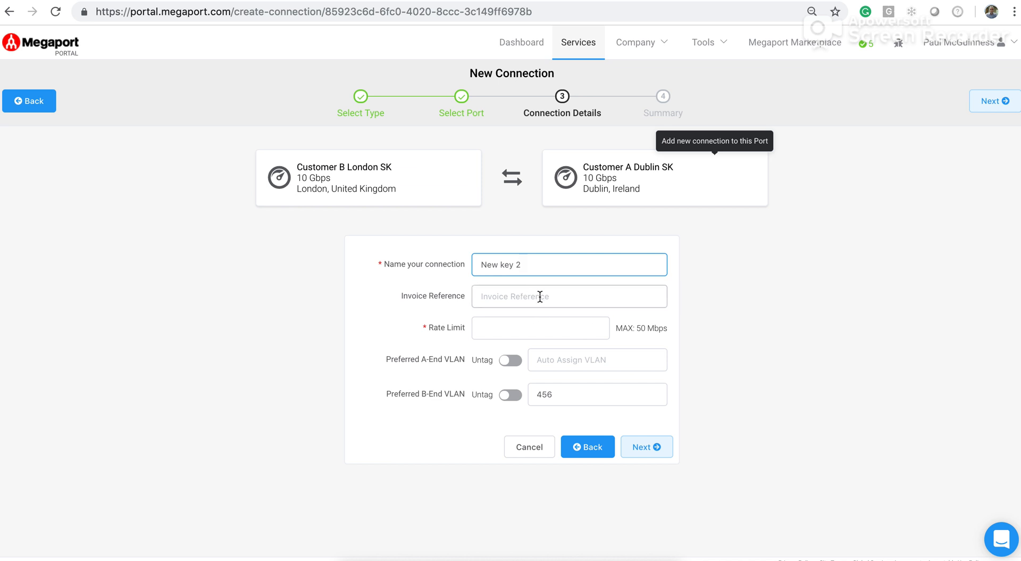
pyautogui.write('40')
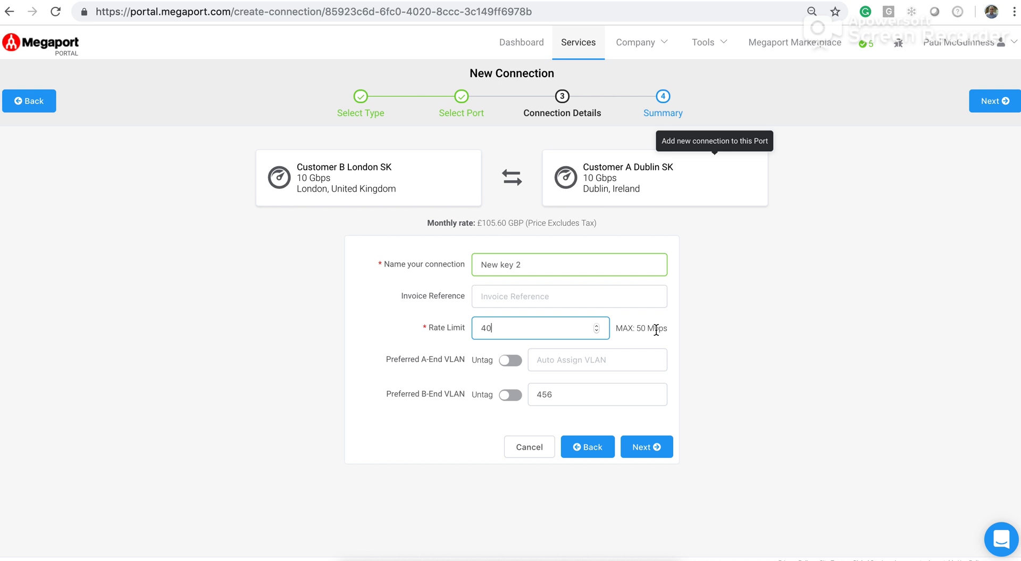
pyautogui.moveTo(546, 326)
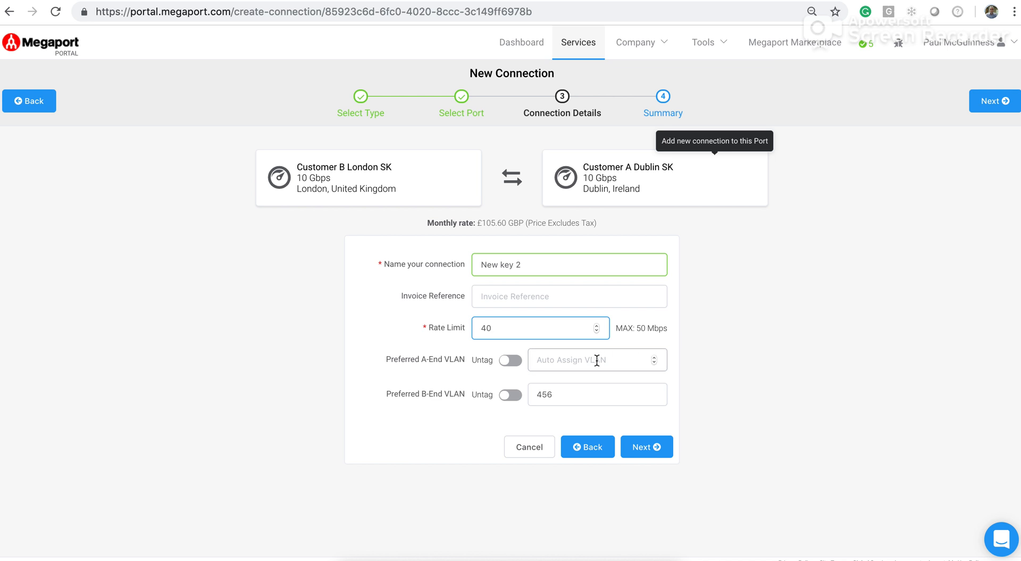
pyautogui.write('1')
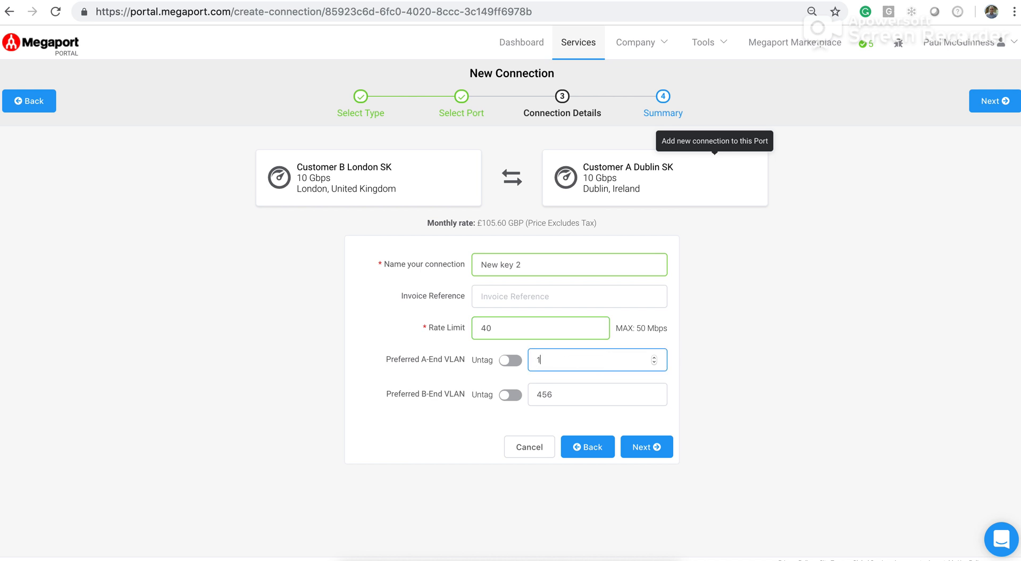
pyautogui.write('135')
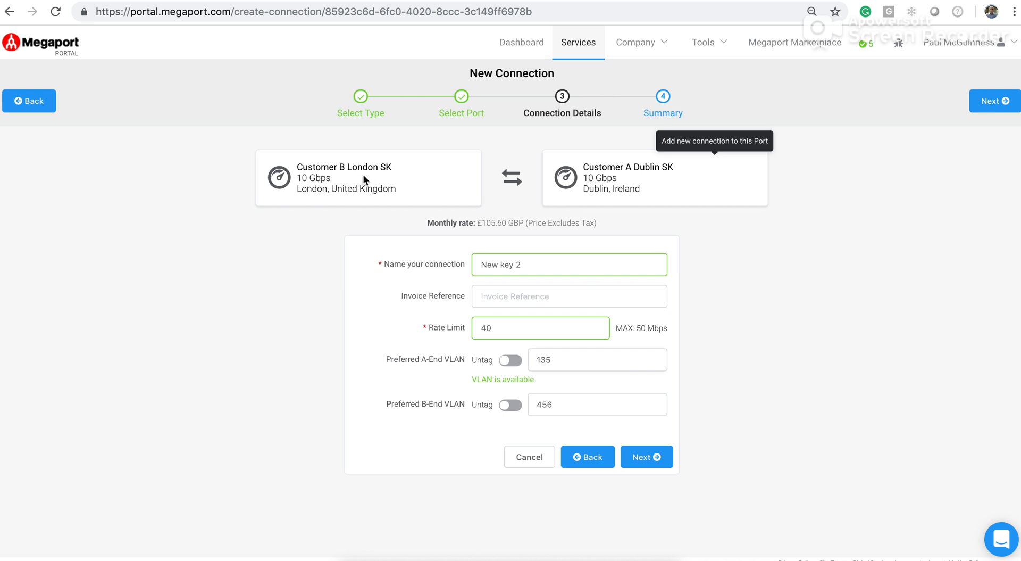
pyautogui.moveTo(374, 216)
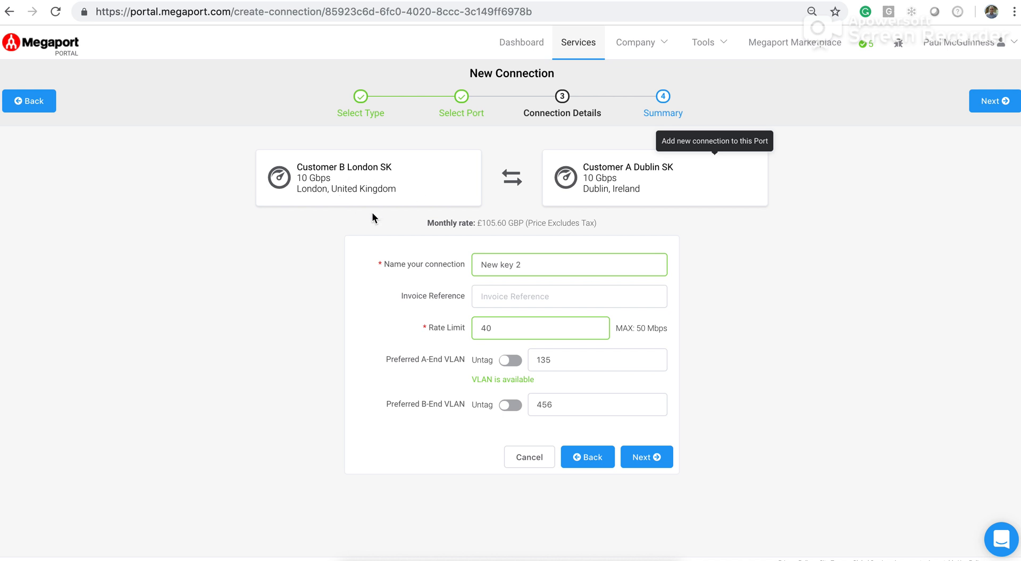
pyautogui.click(596, 405)
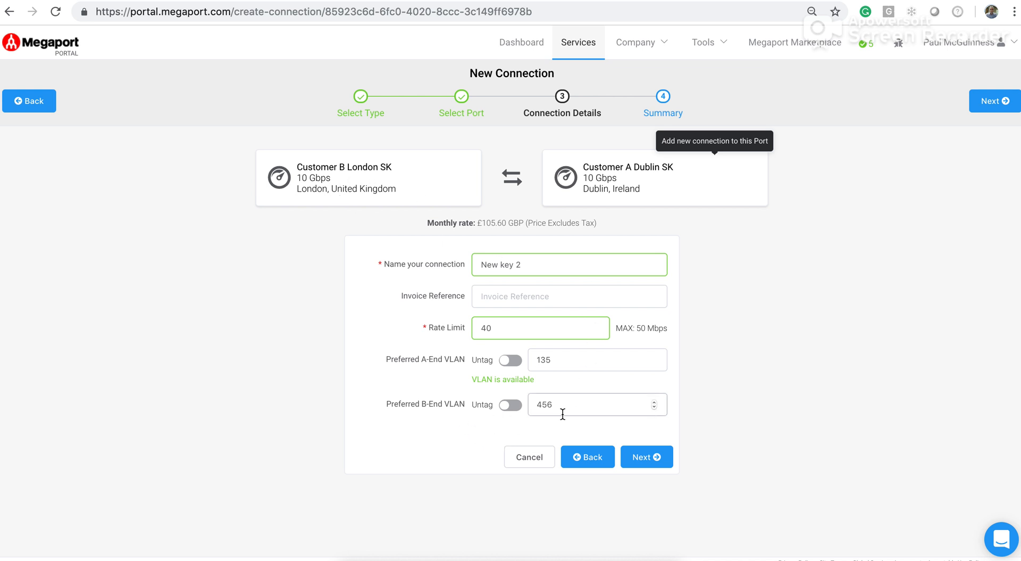
pyautogui.moveTo(569, 427)
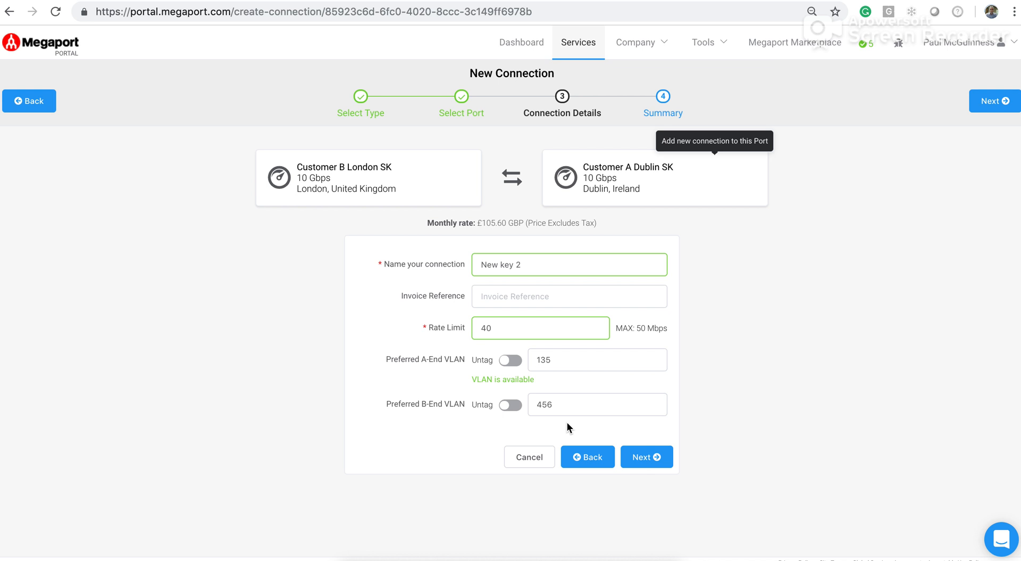
pyautogui.moveTo(651, 190)
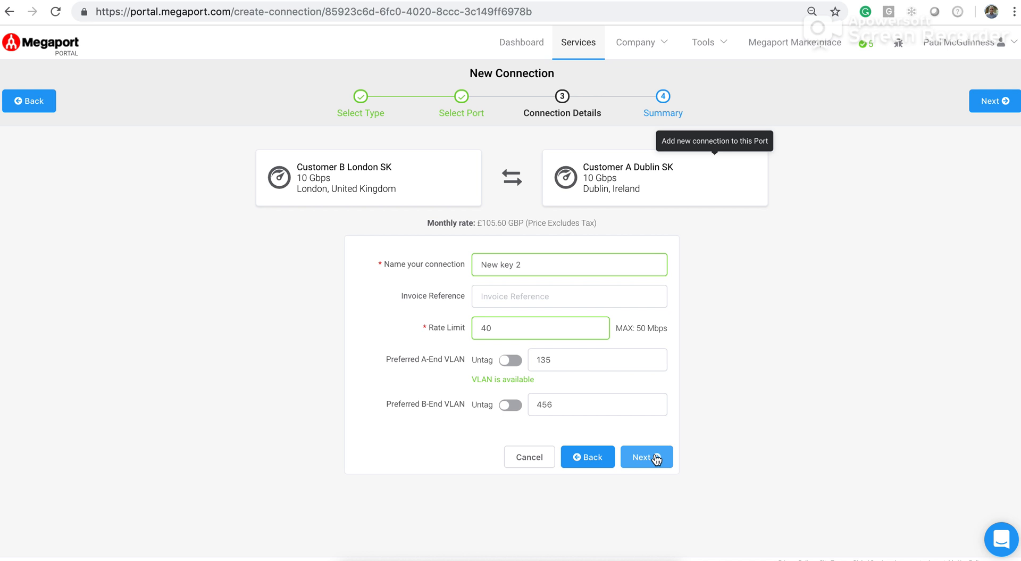
pyautogui.click(646, 457)
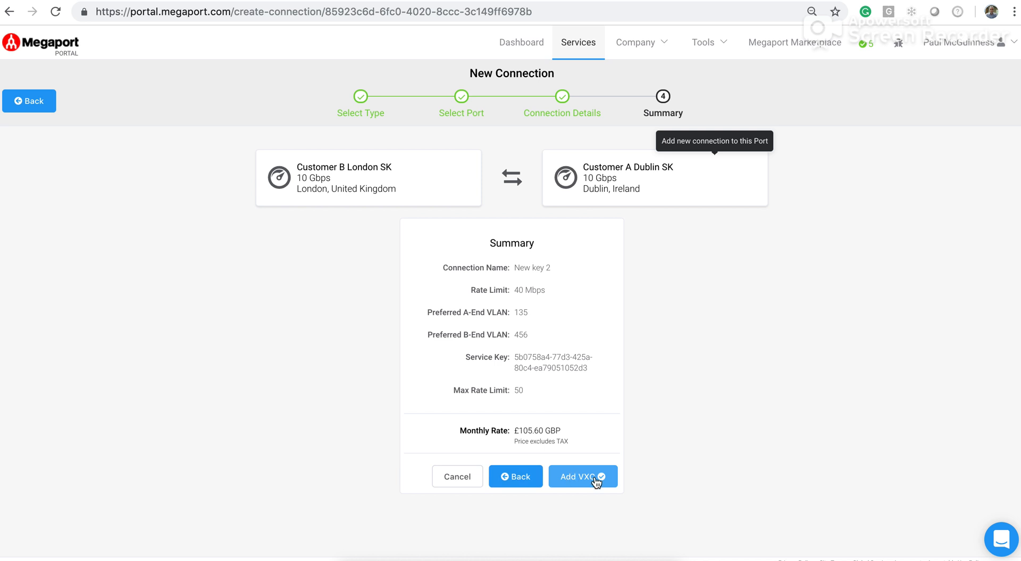
# Step: Add the 'New key 2' London–Dublin VXC to Configured Services at £105.60 monthly
pyautogui.click(582, 476)
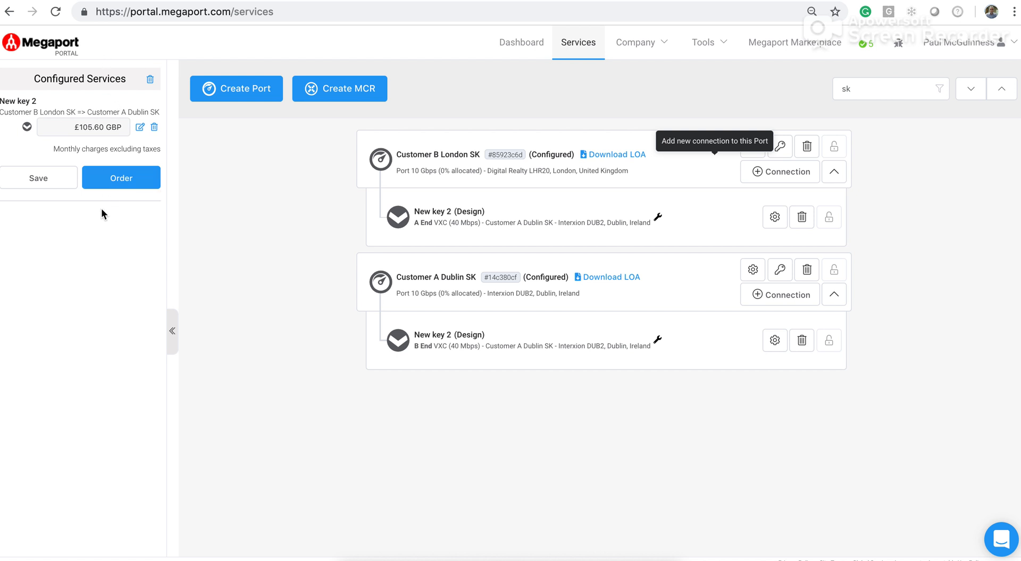
pyautogui.moveTo(107, 261)
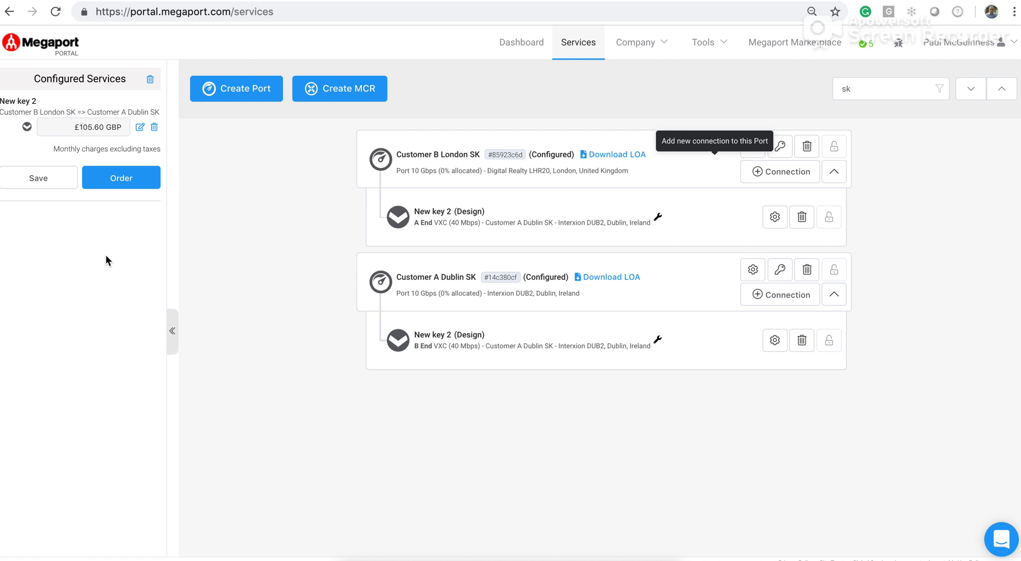
pyautogui.moveTo(194, 259)
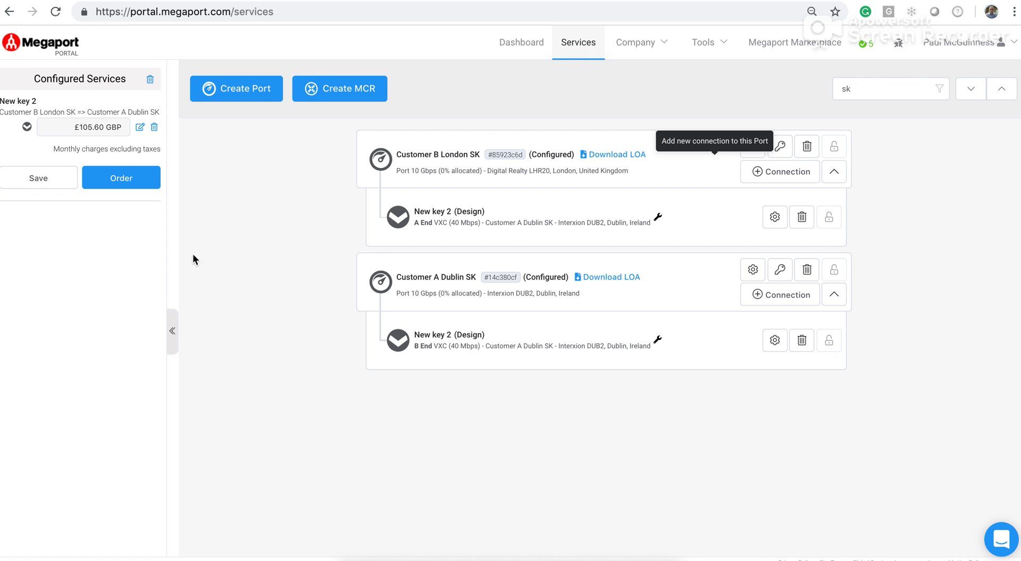
pyautogui.moveTo(236, 276)
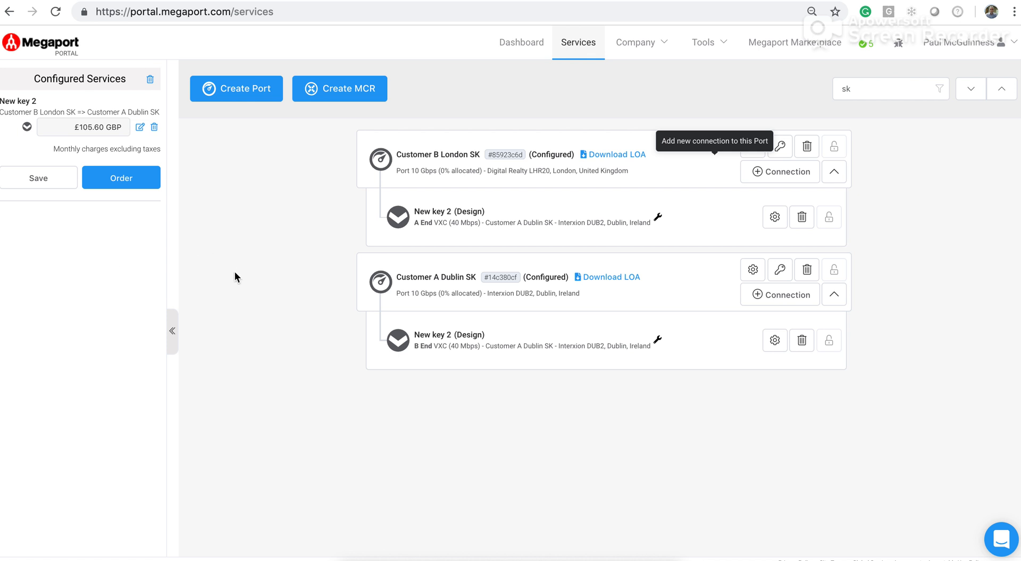